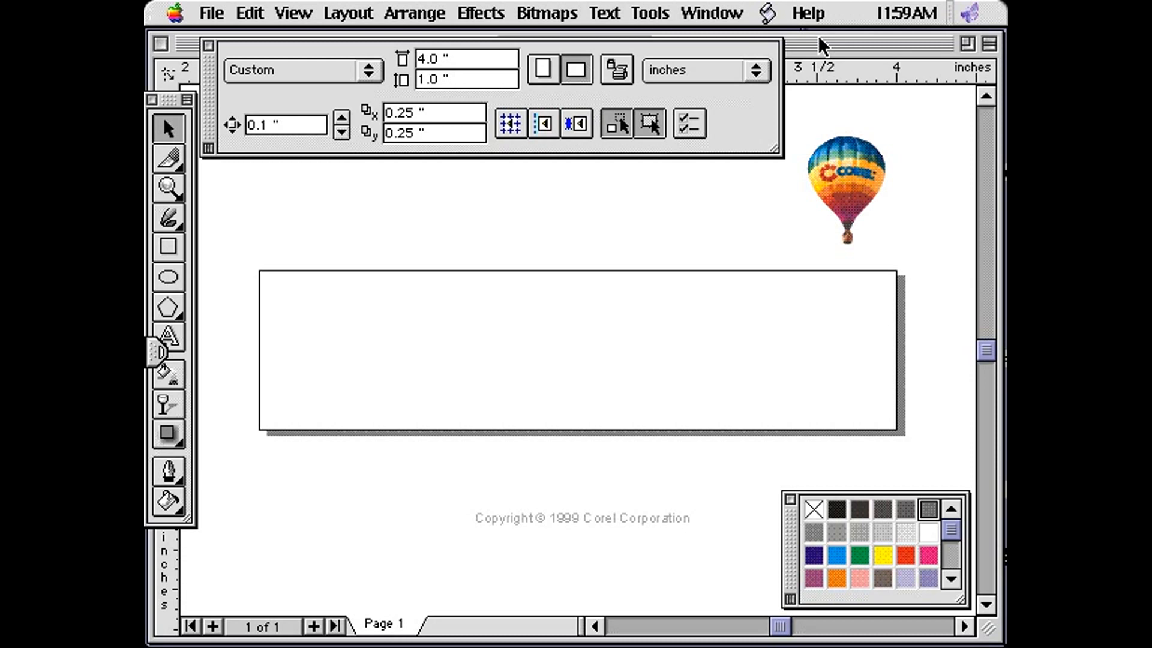
pyautogui.moveTo(841, 49)
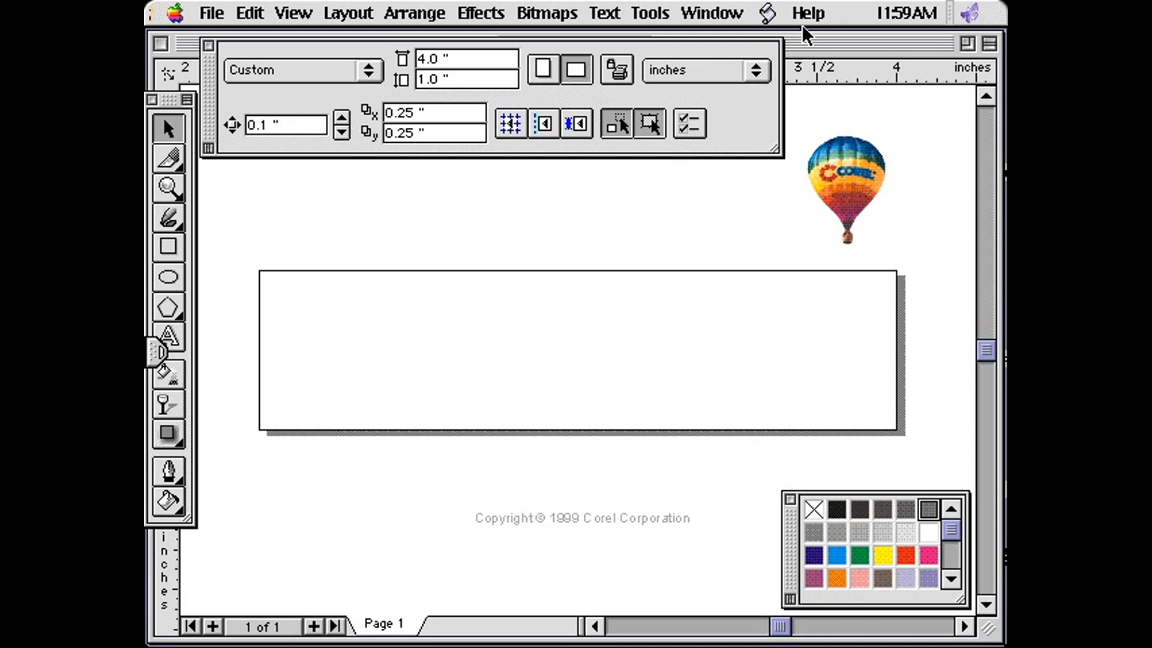
pyautogui.moveTo(797, 50)
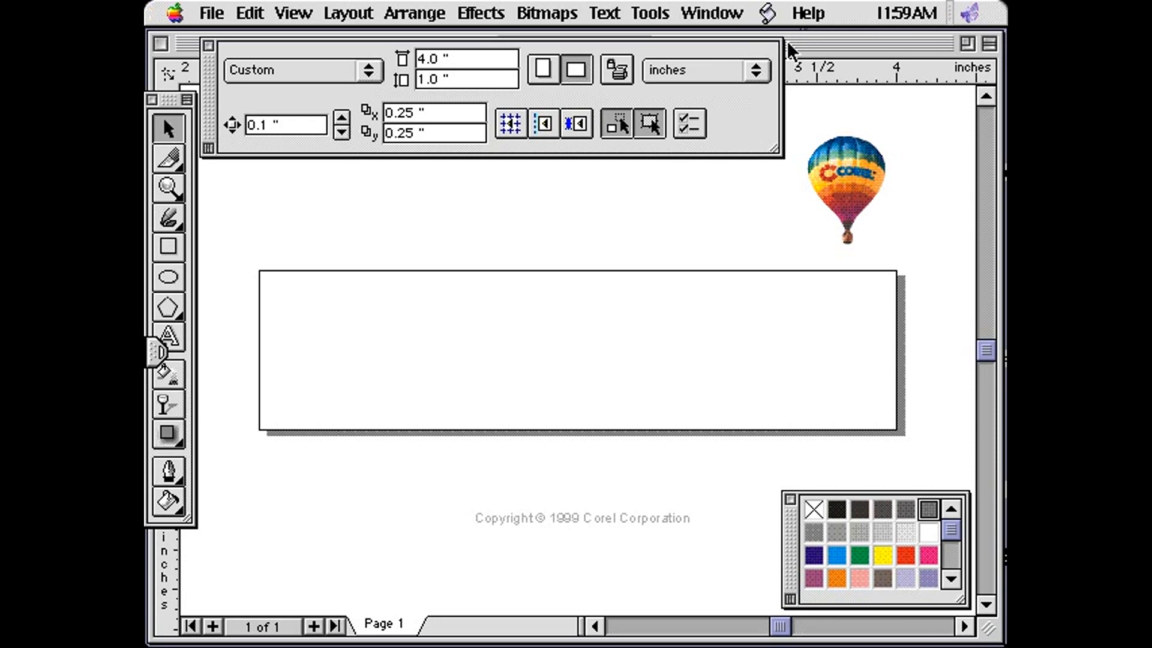
pyautogui.moveTo(762, 84)
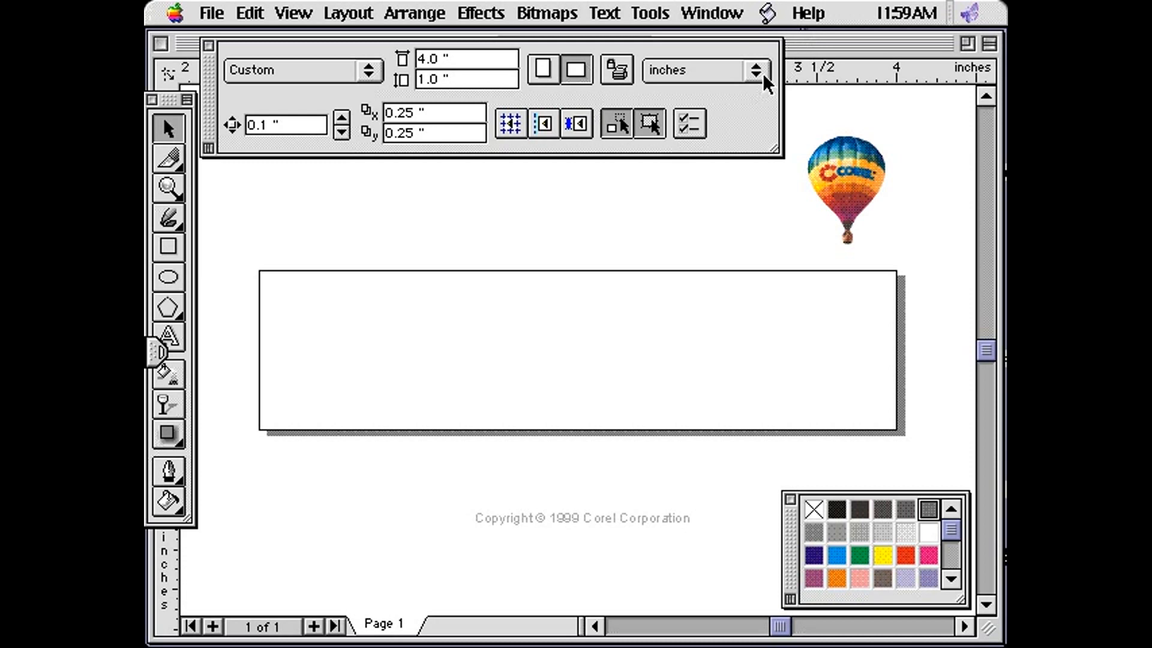
pyautogui.moveTo(597, 227)
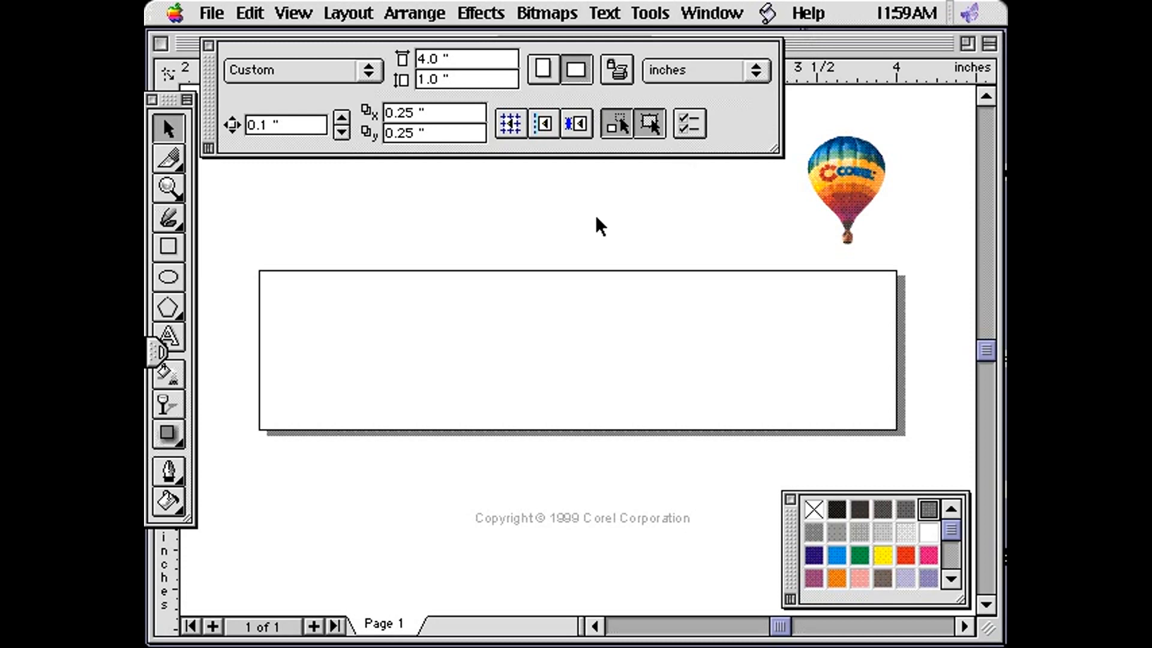
pyautogui.moveTo(307, 313)
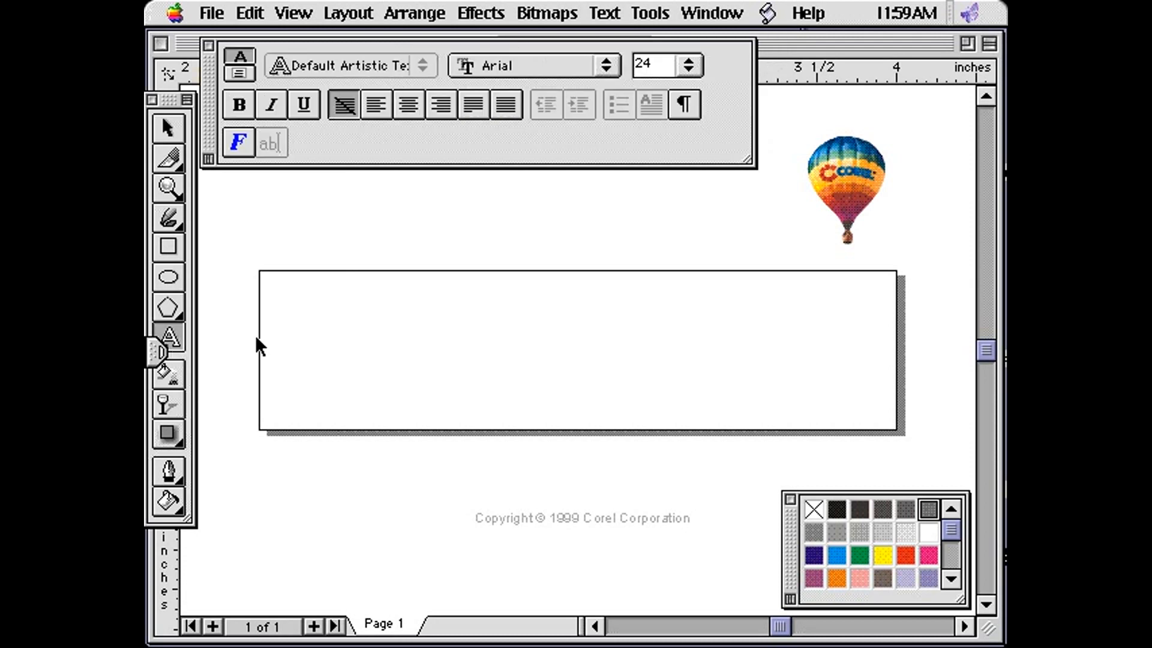
pyautogui.moveTo(294, 379)
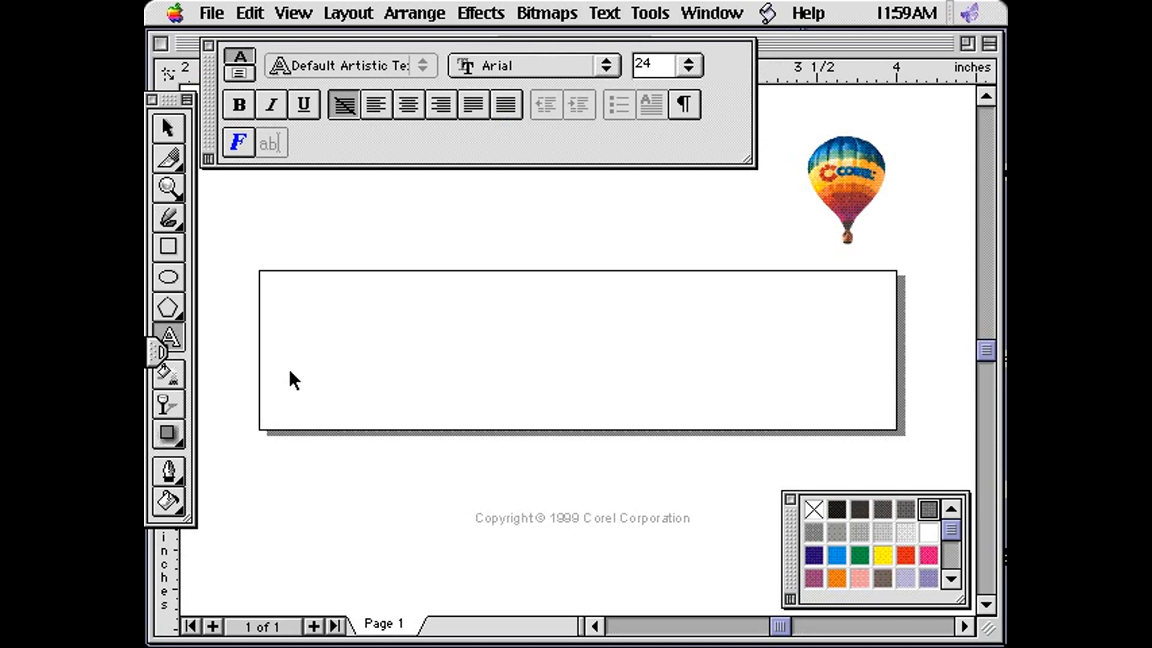
# - Place a text cursor inside the rectangle, set to Times New Roman at size 90
pyautogui.click(294, 378)
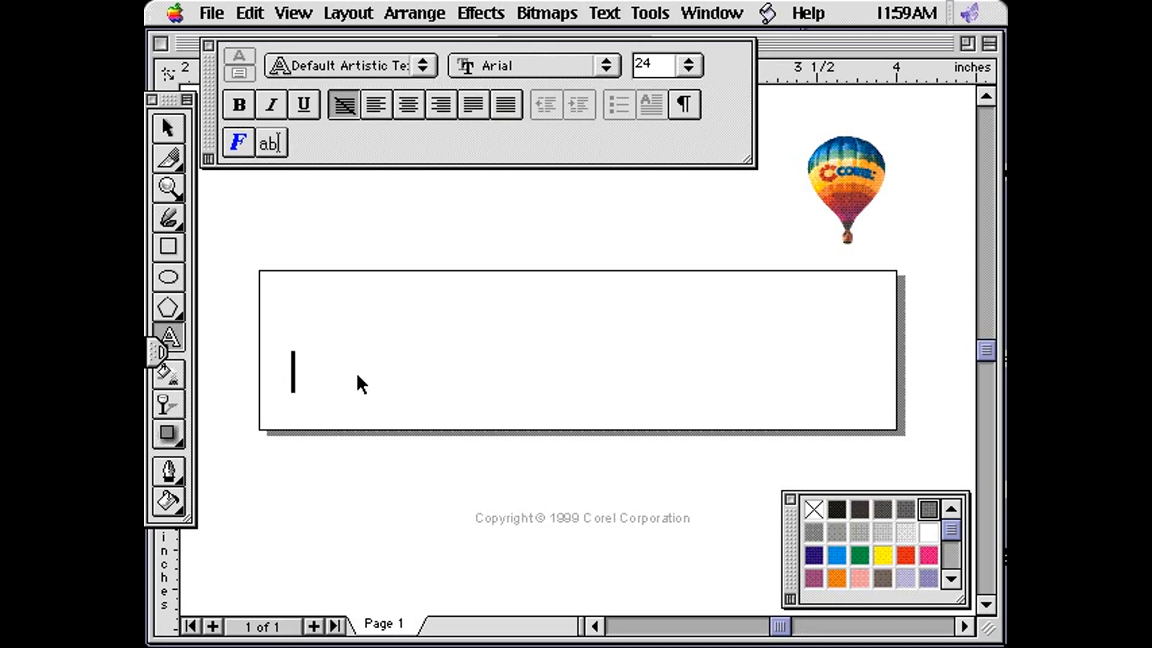
pyautogui.moveTo(506, 78)
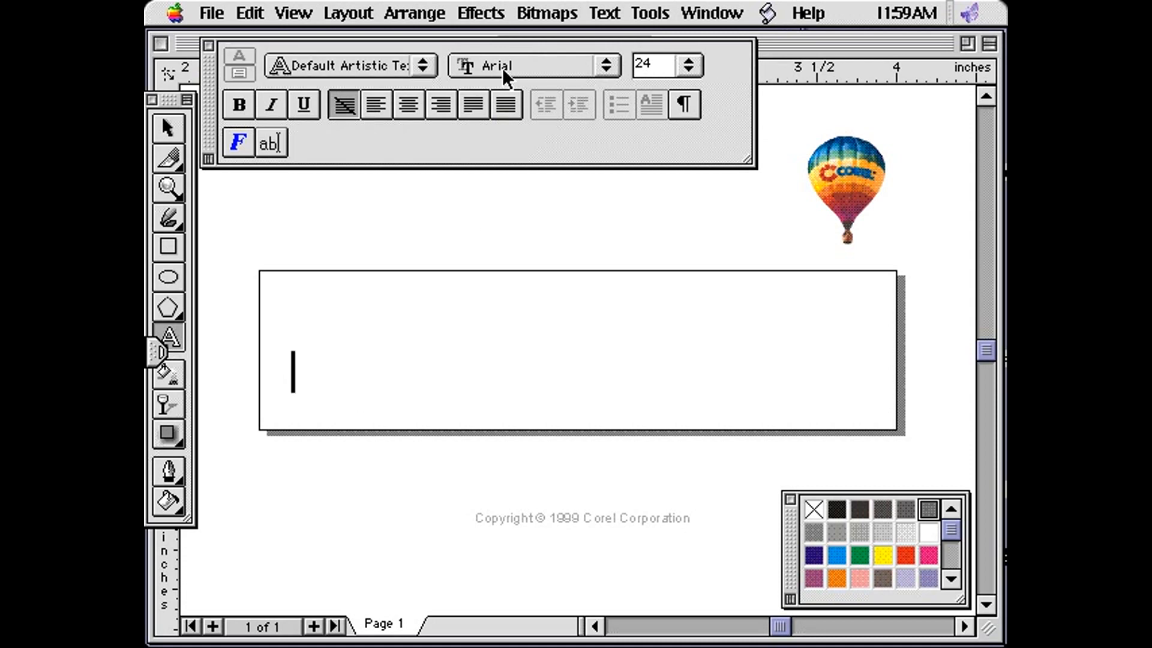
pyautogui.click(607, 65)
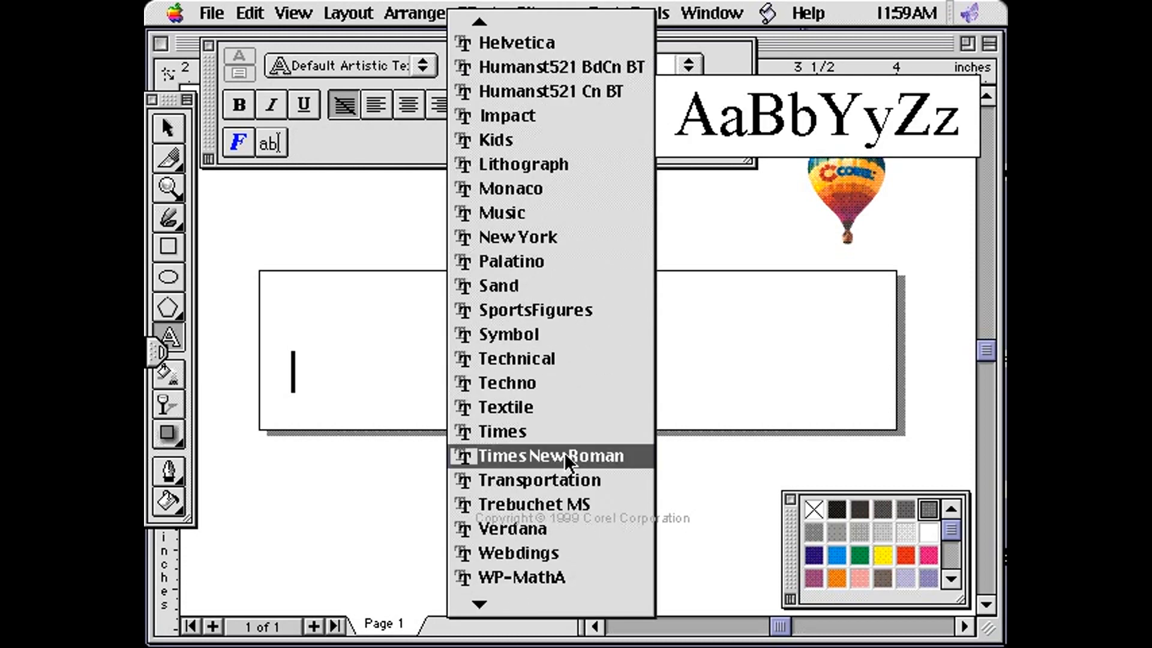
pyautogui.click(548, 455)
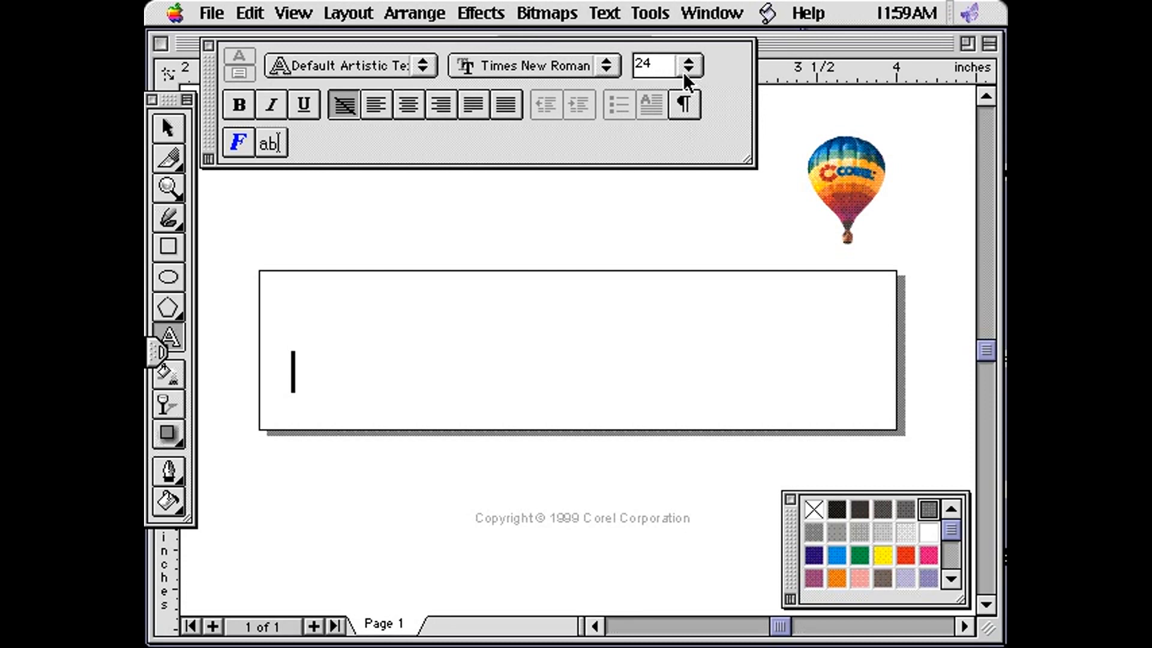
pyautogui.click(692, 64)
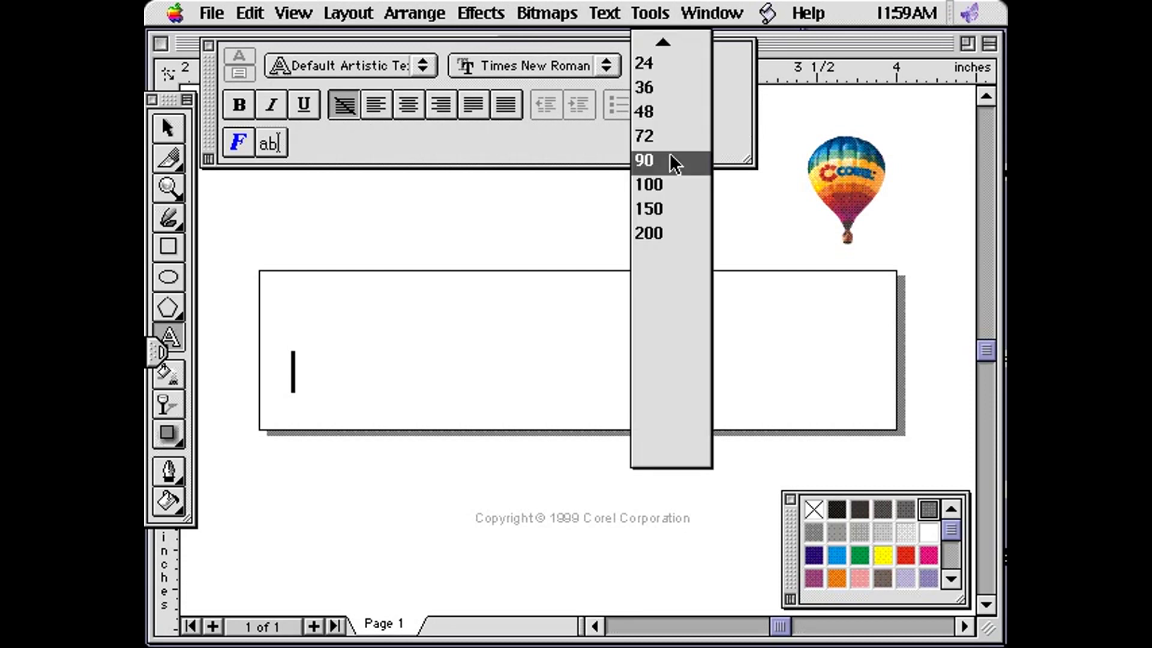
pyautogui.click(647, 160)
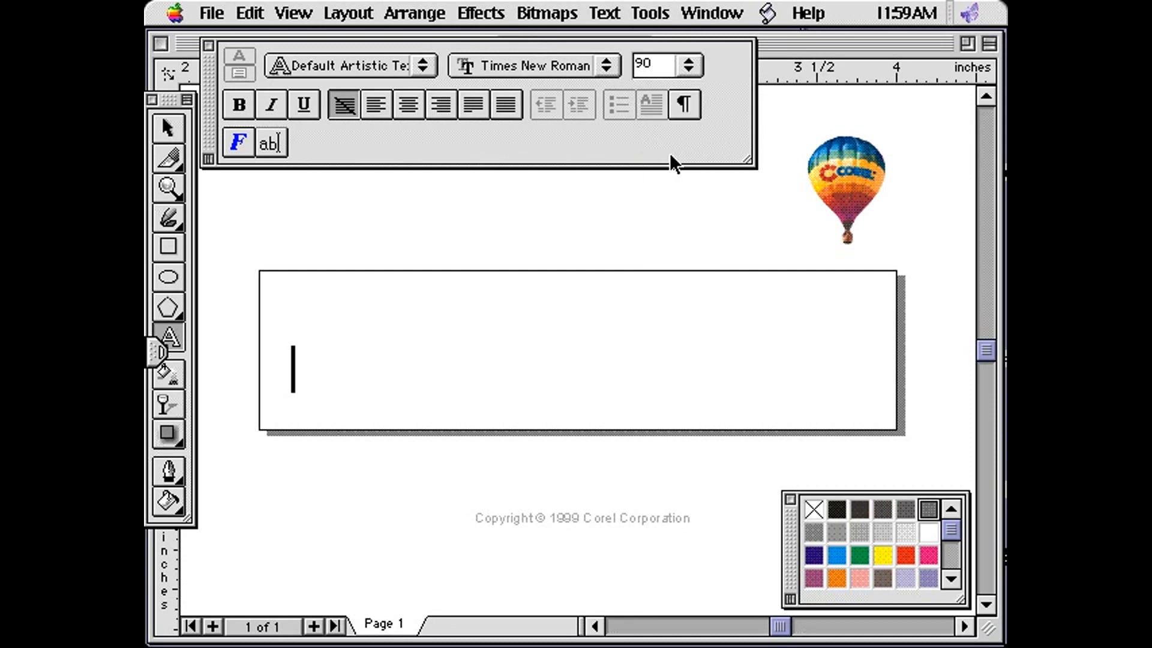
# - Type 'Corel' and fill the text with gray from the palette
pyautogui.write('C')
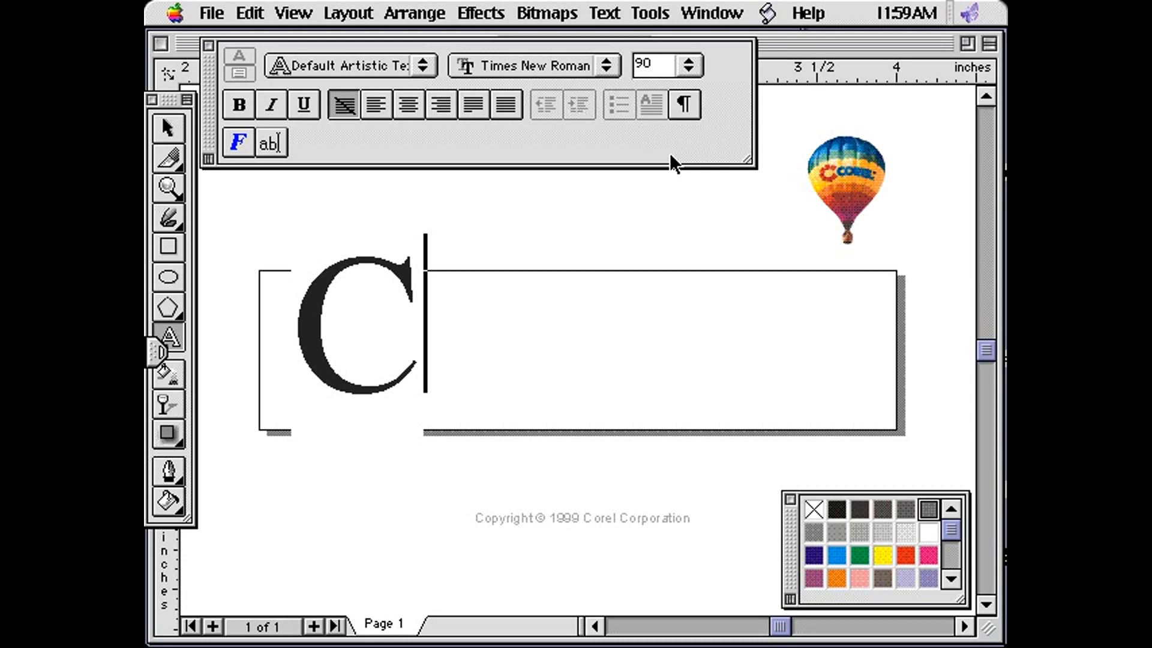
pyautogui.write('orel')
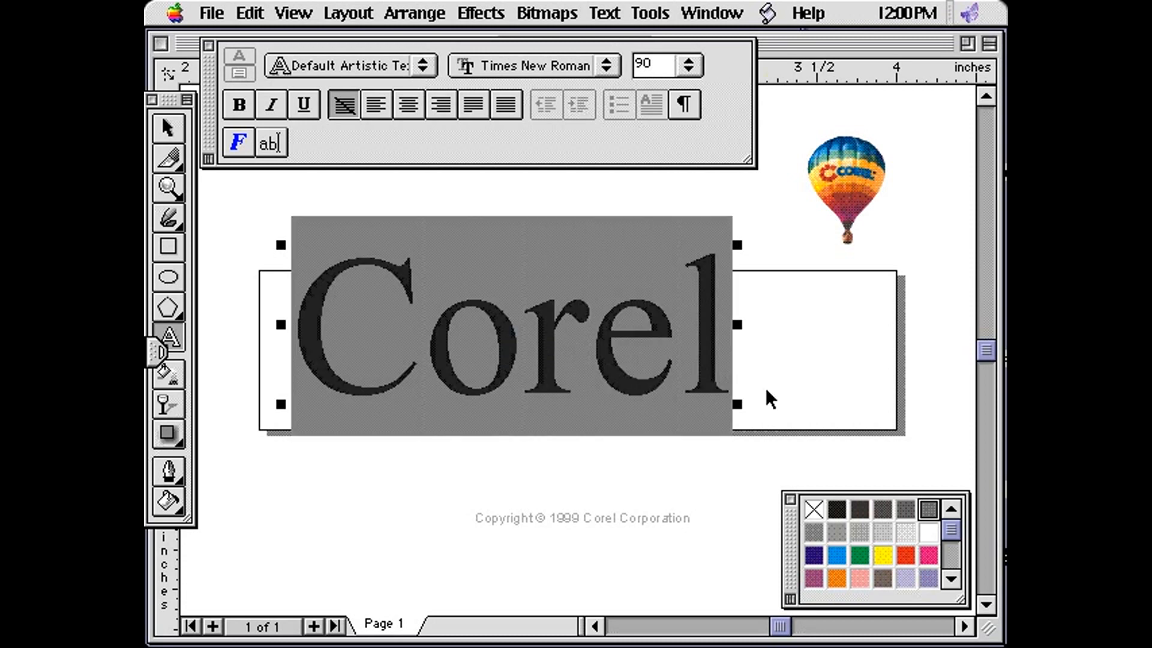
pyautogui.click(928, 509)
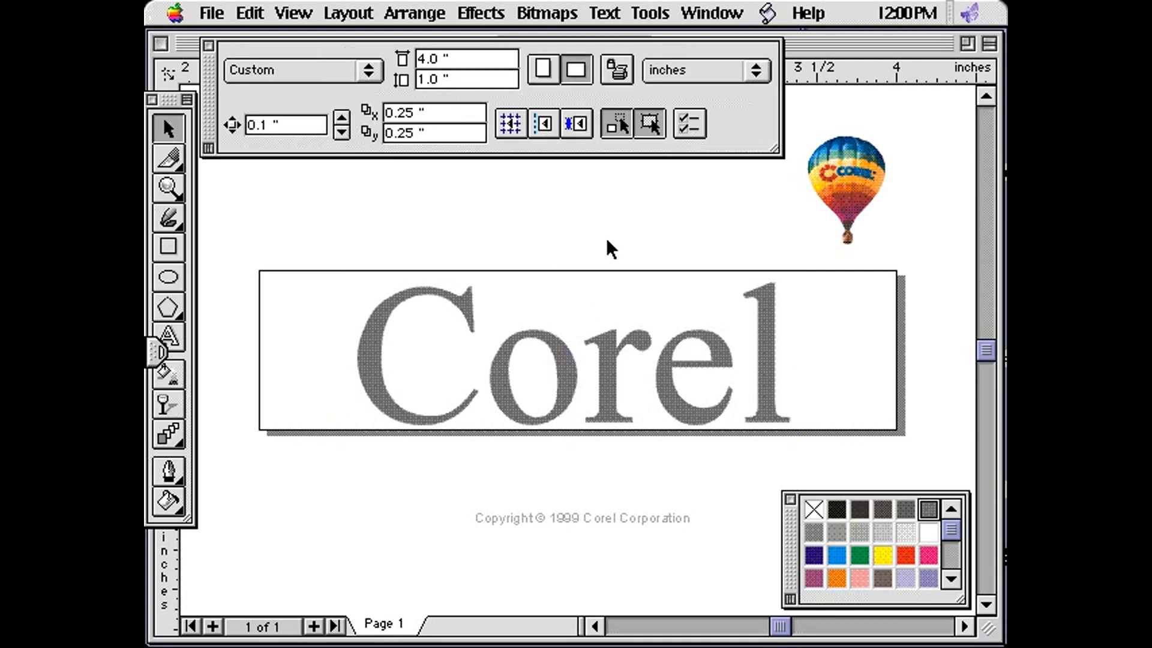
pyautogui.moveTo(738, 224)
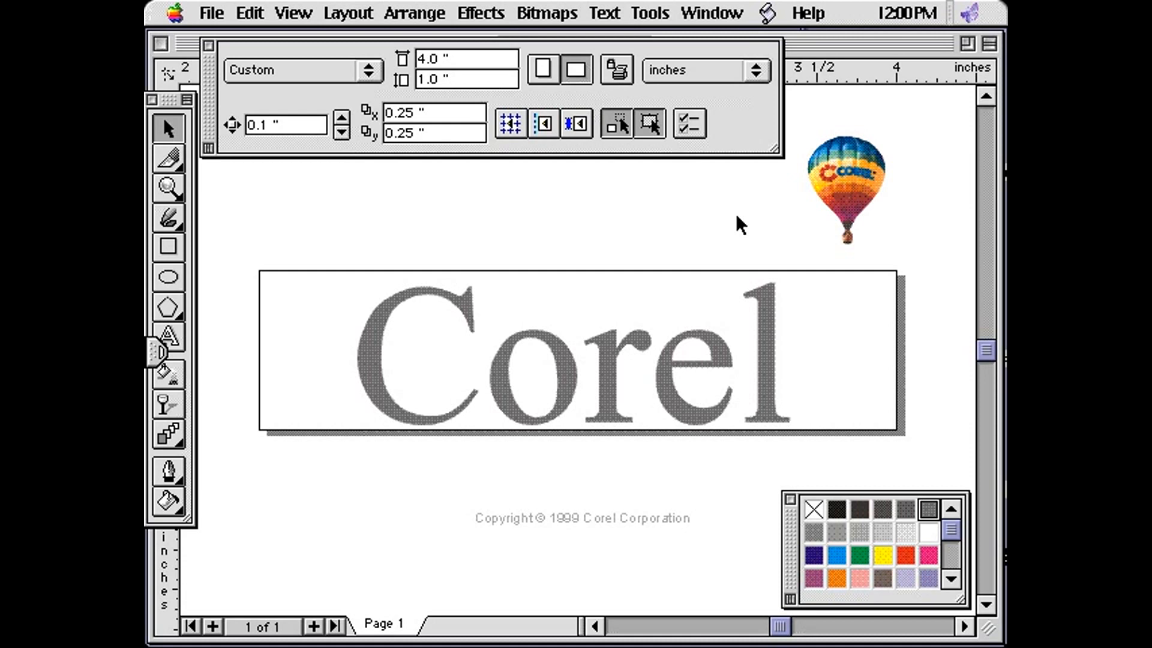
# - Drag the balloon from the top corner onto the Corel text, over the letter e
pyautogui.click(843, 180)
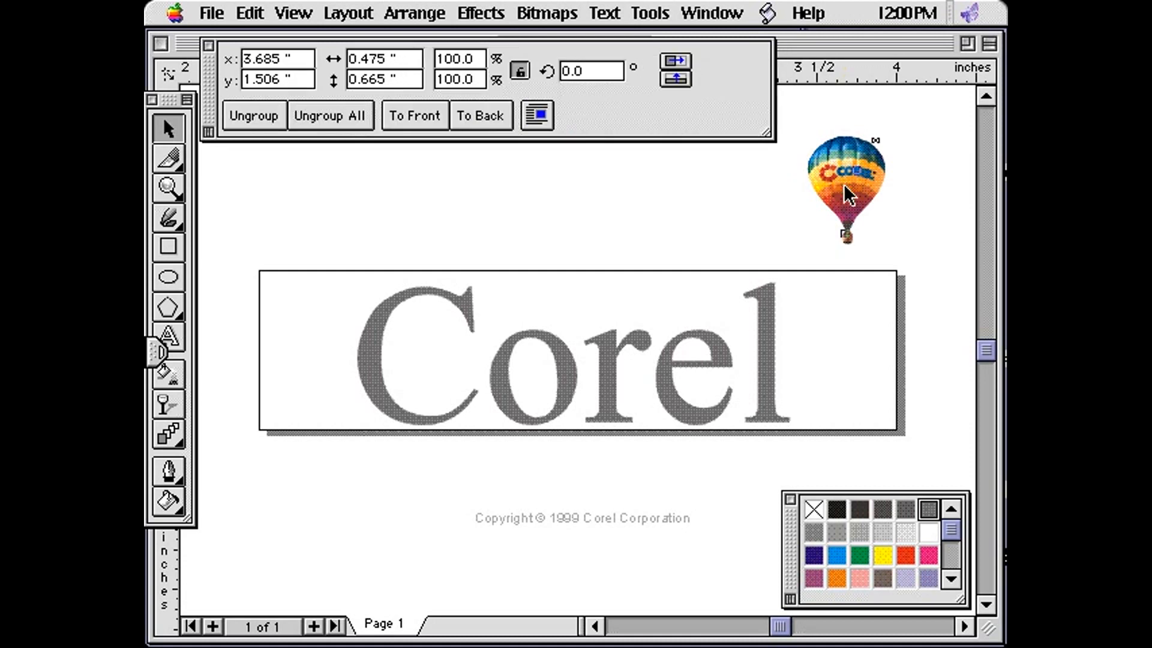
pyautogui.moveTo(844, 187); pyautogui.dragTo(763, 202)
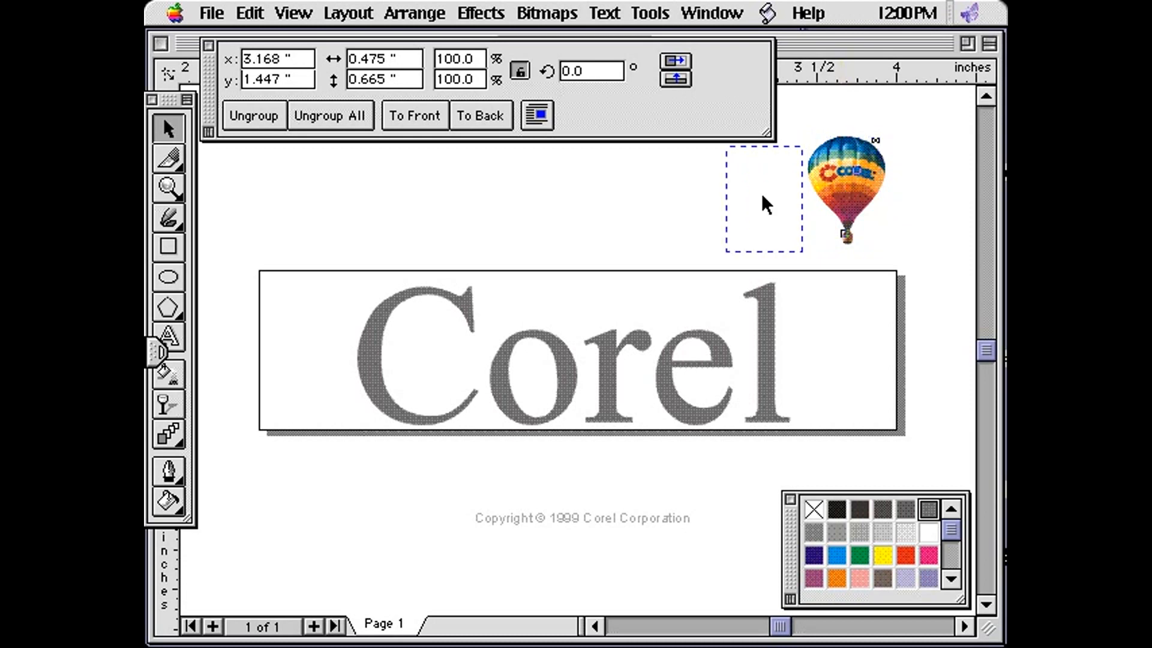
pyautogui.moveTo(761, 199); pyautogui.dragTo(688, 303)
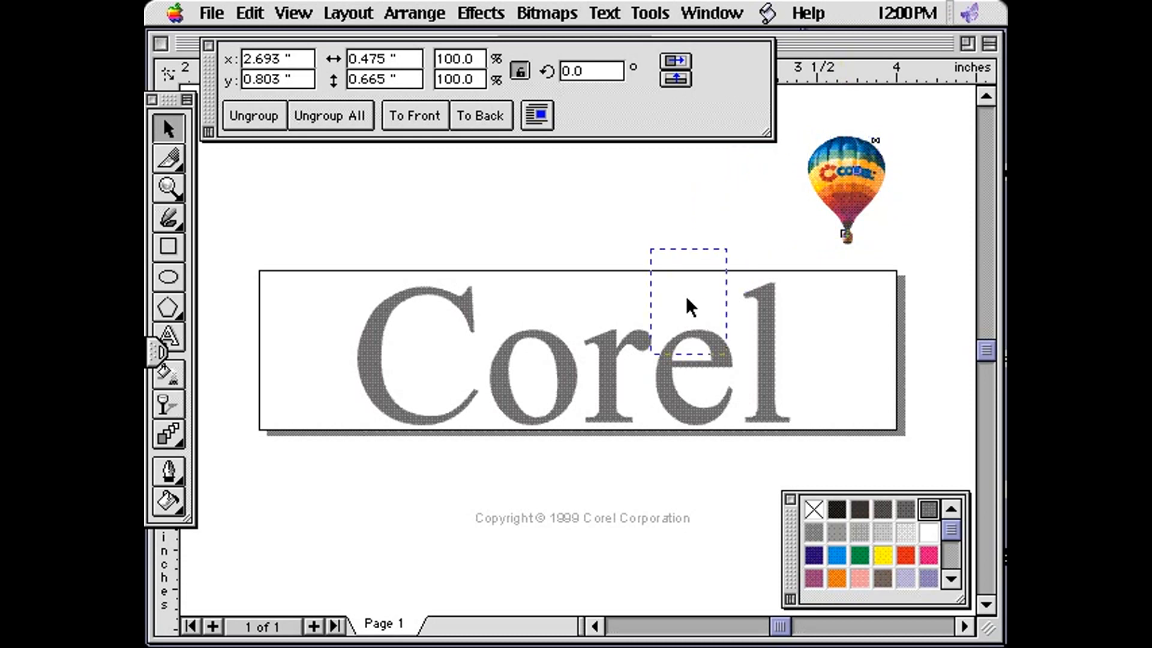
pyautogui.moveTo(845, 187); pyautogui.dragTo(690, 301)
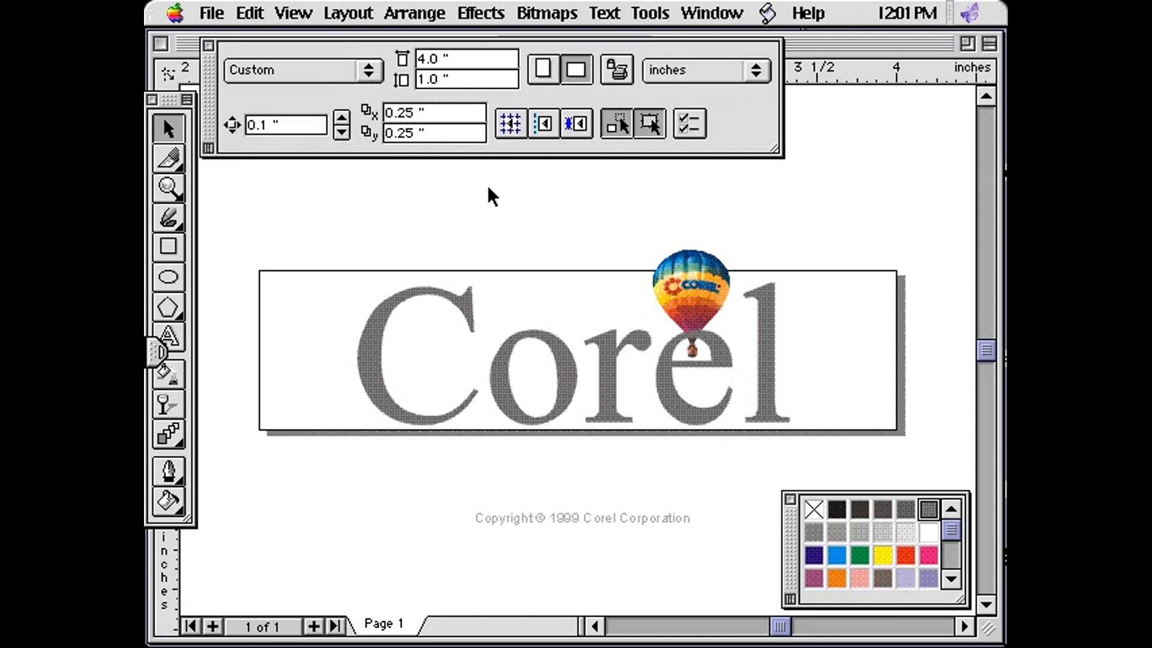
pyautogui.moveTo(171, 434)
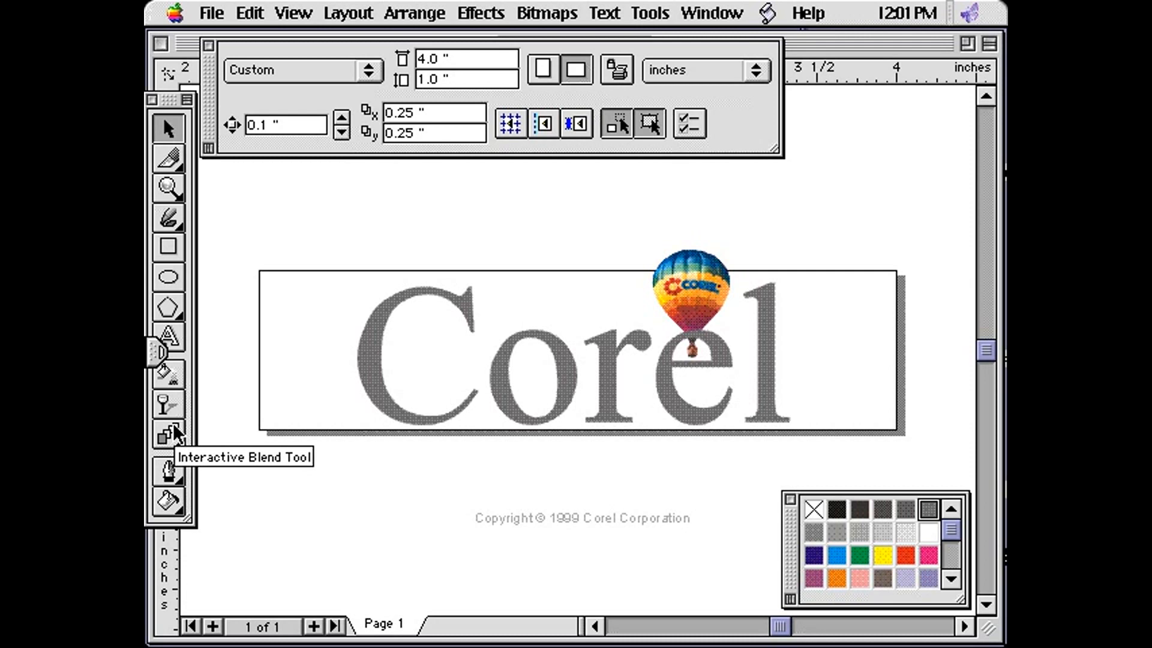
# - Add a feathered drop shadow to the Corel text with the Interactive Drop Shadow tool
pyautogui.click(163, 434)
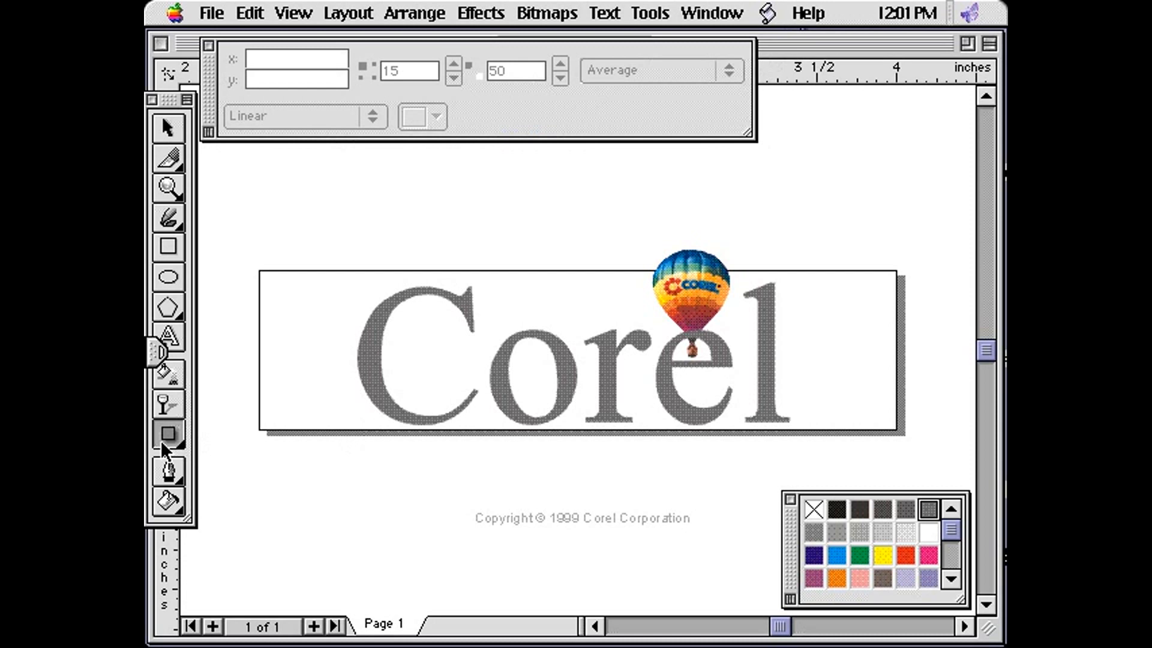
pyautogui.moveTo(169, 433)
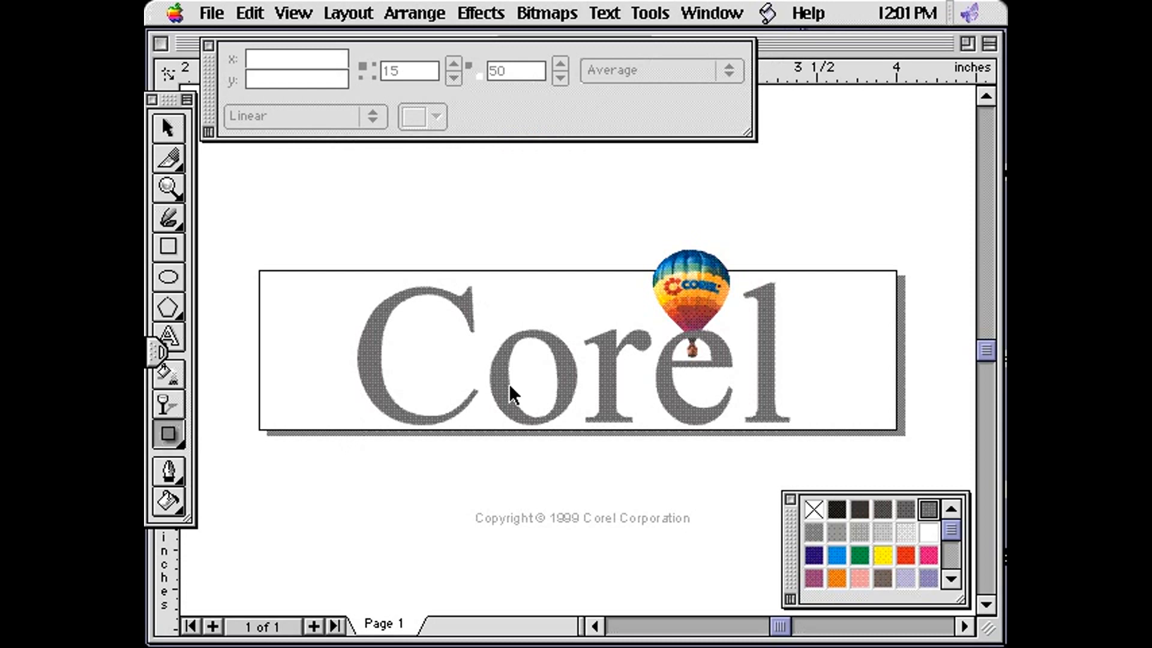
pyautogui.click(529, 387)
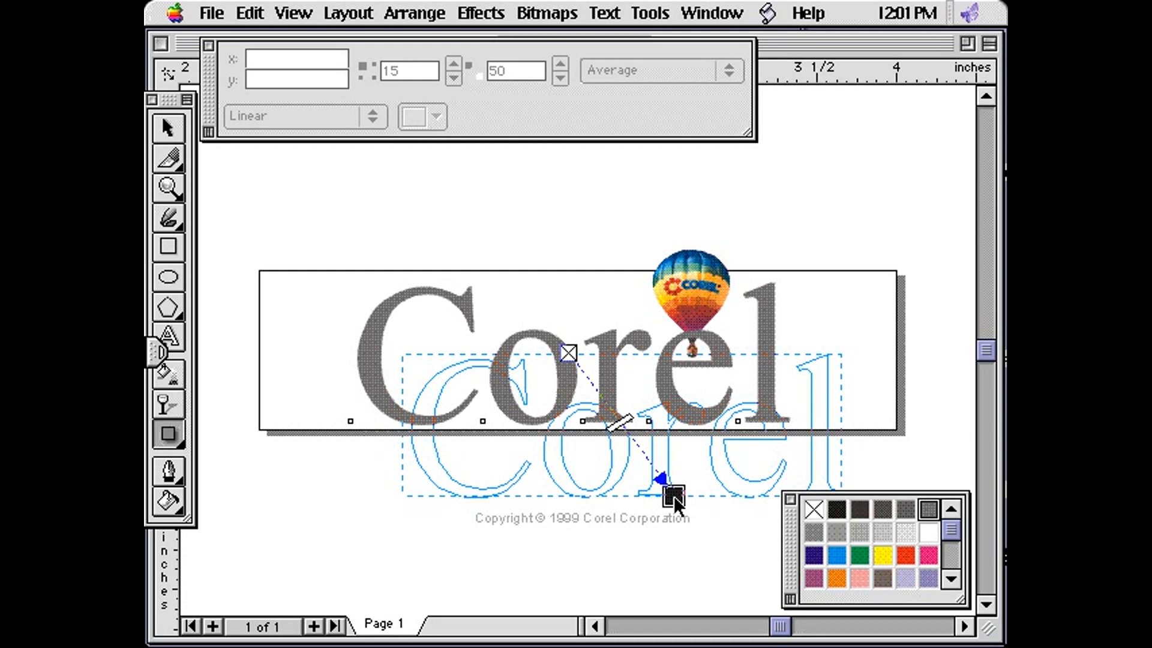
pyautogui.moveTo(672, 496); pyautogui.dragTo(566, 497)
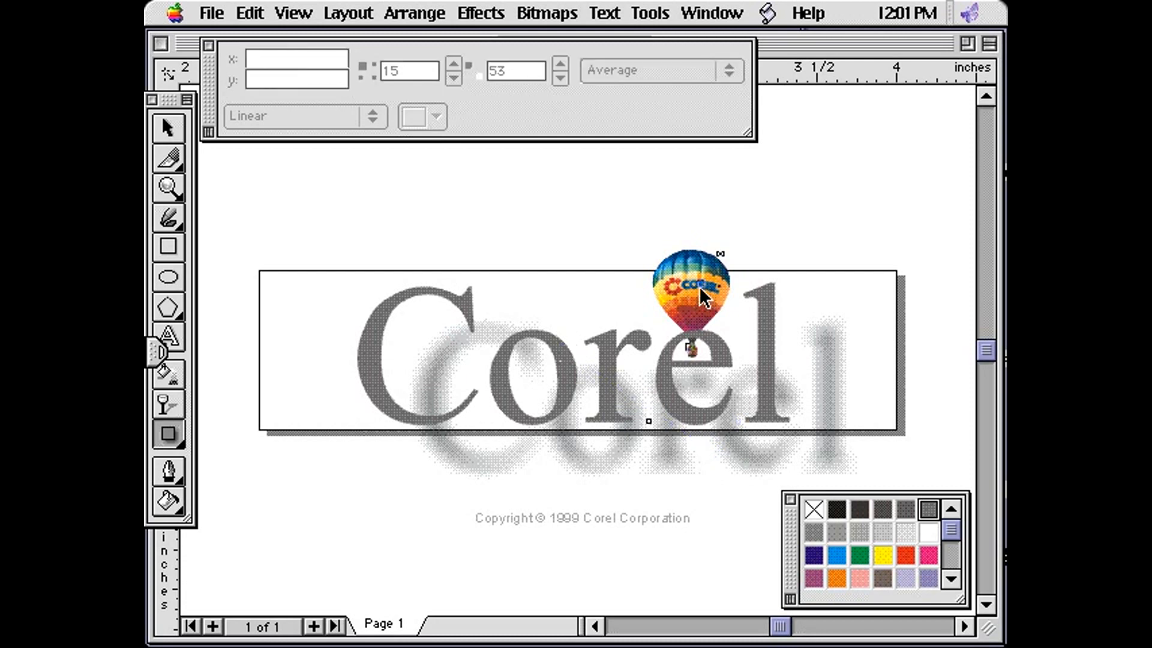
pyautogui.rightClick(703, 303)
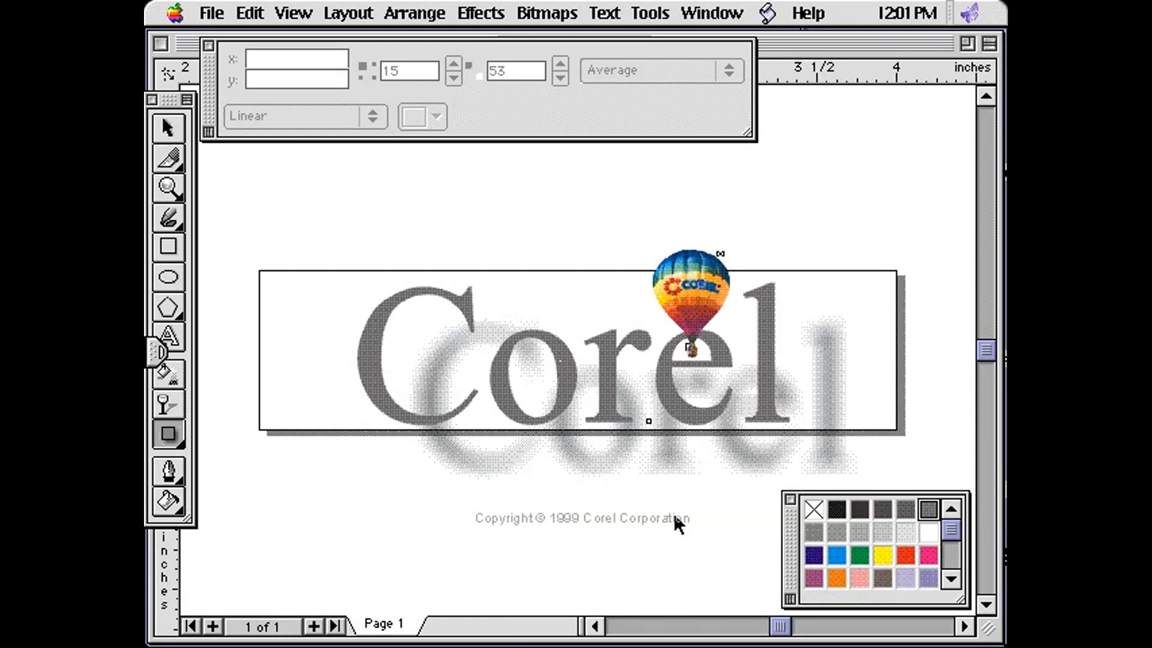
pyautogui.moveTo(711, 320)
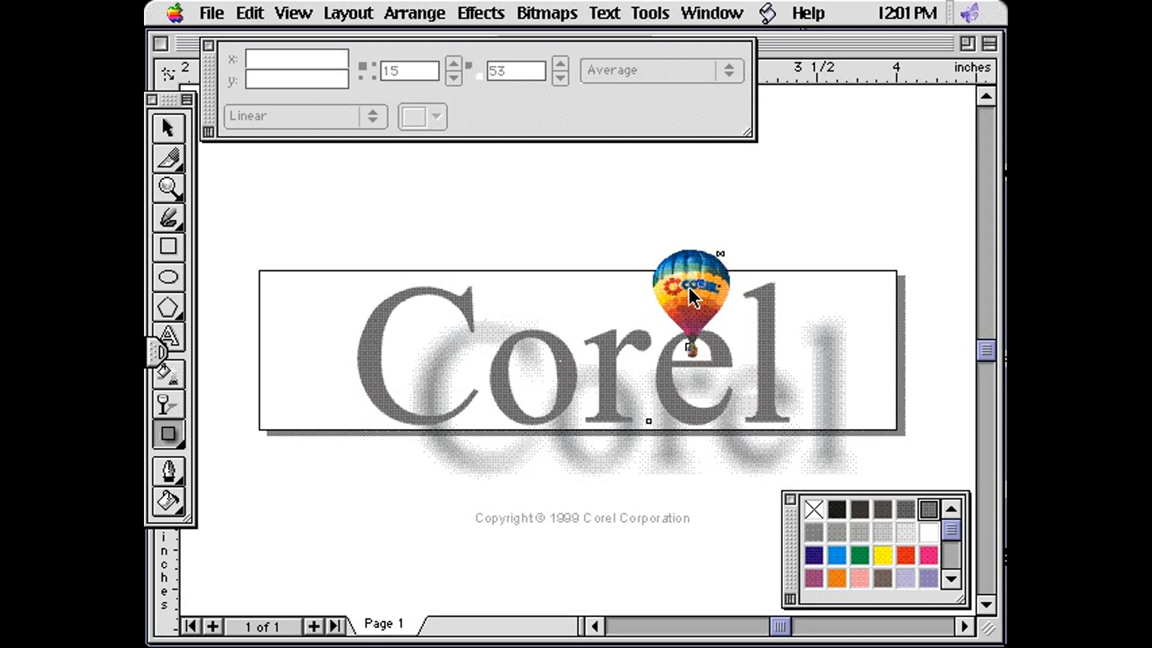
# - Drag out a soft drop shadow from the balloon, settling it below and to the right
pyautogui.click(692, 296)
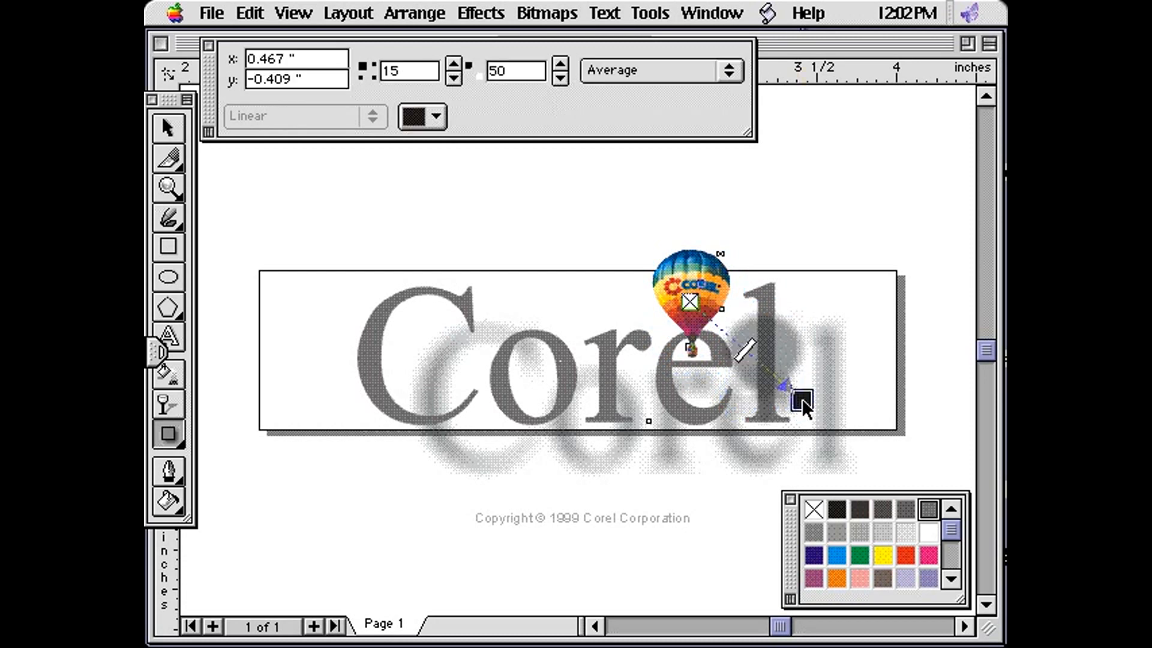
pyautogui.moveTo(799, 401); pyautogui.dragTo(815, 360)
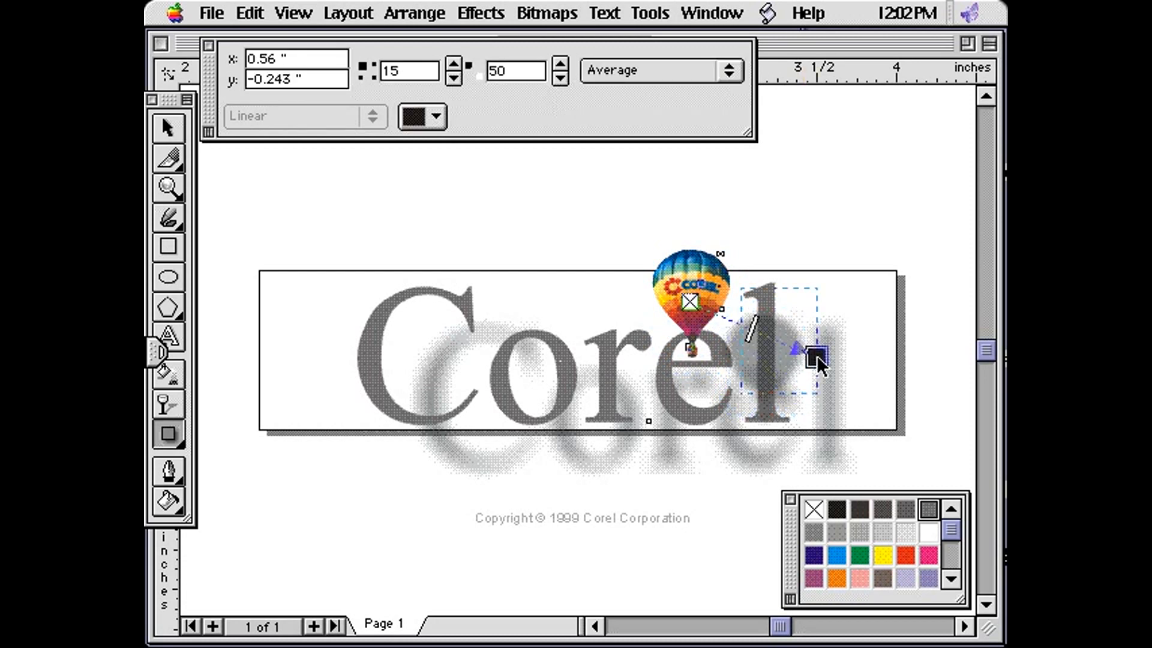
pyautogui.moveTo(816, 360); pyautogui.dragTo(804, 360)
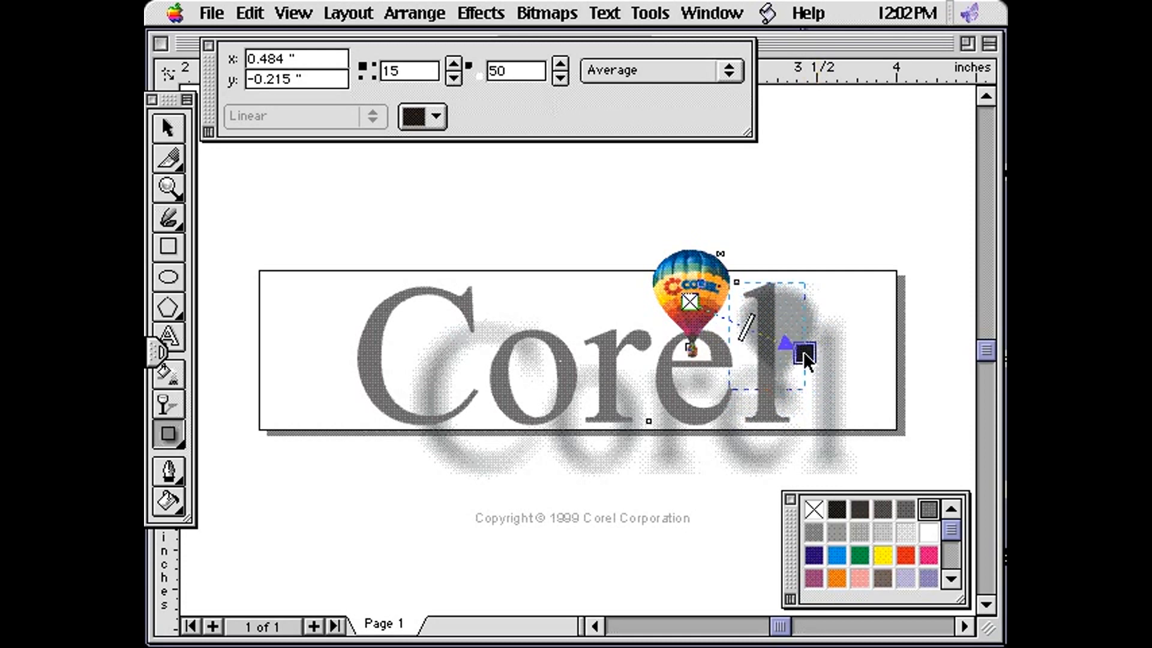
pyautogui.moveTo(805, 360); pyautogui.dragTo(786, 389)
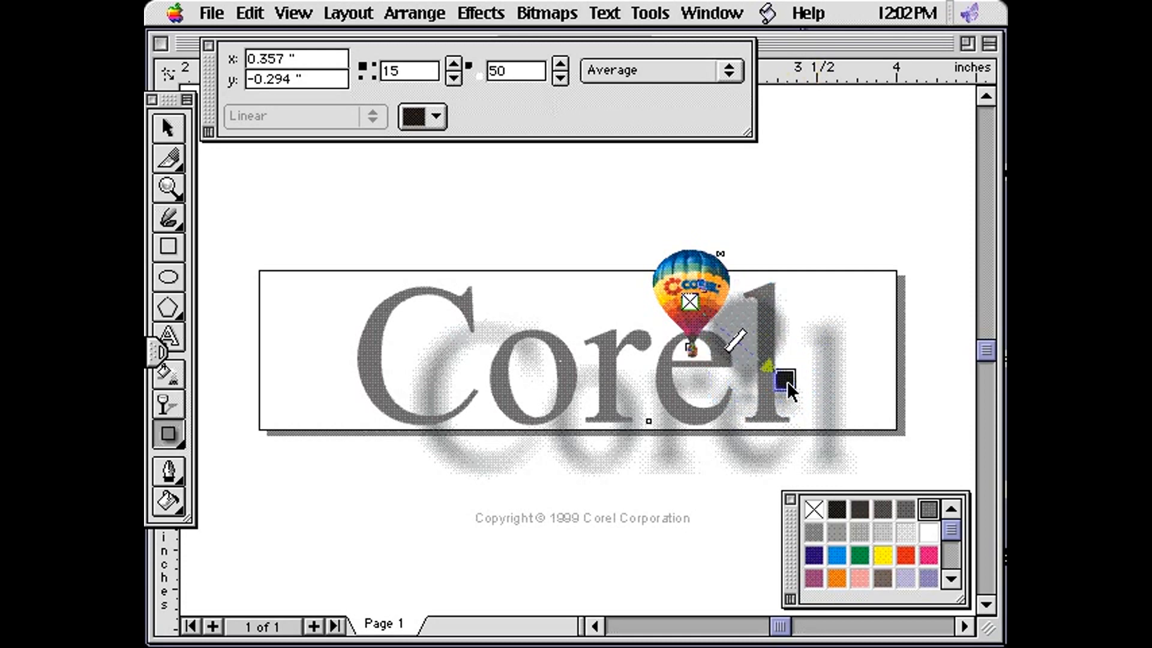
pyautogui.moveTo(786, 389); pyautogui.dragTo(808, 396)
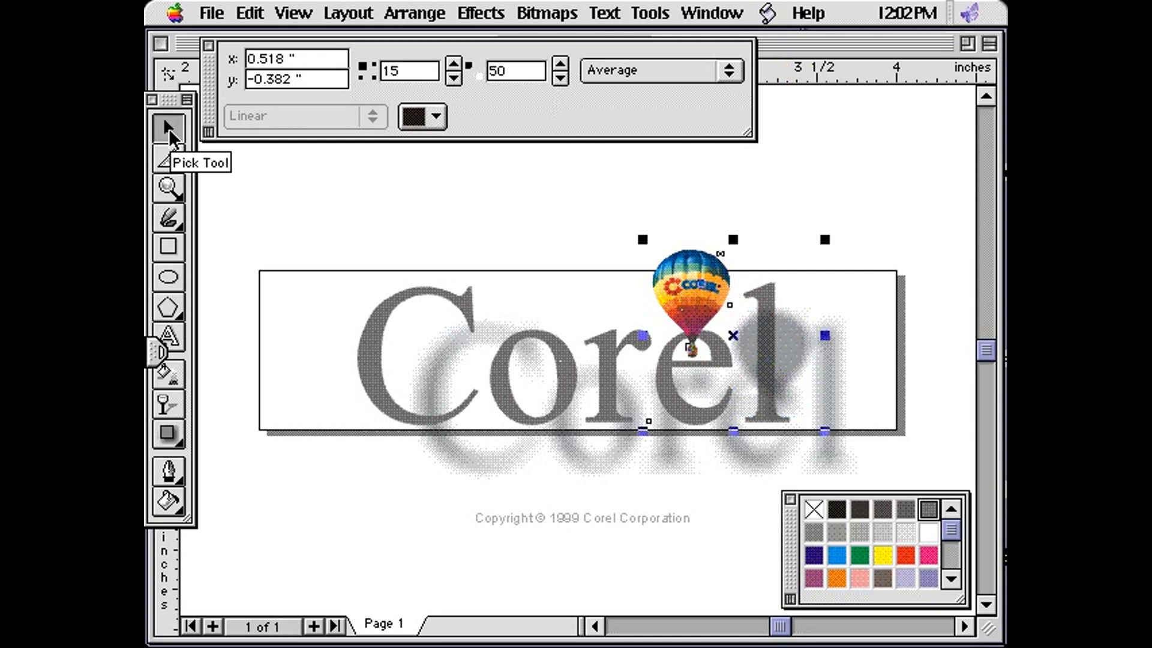
pyautogui.moveTo(712, 341)
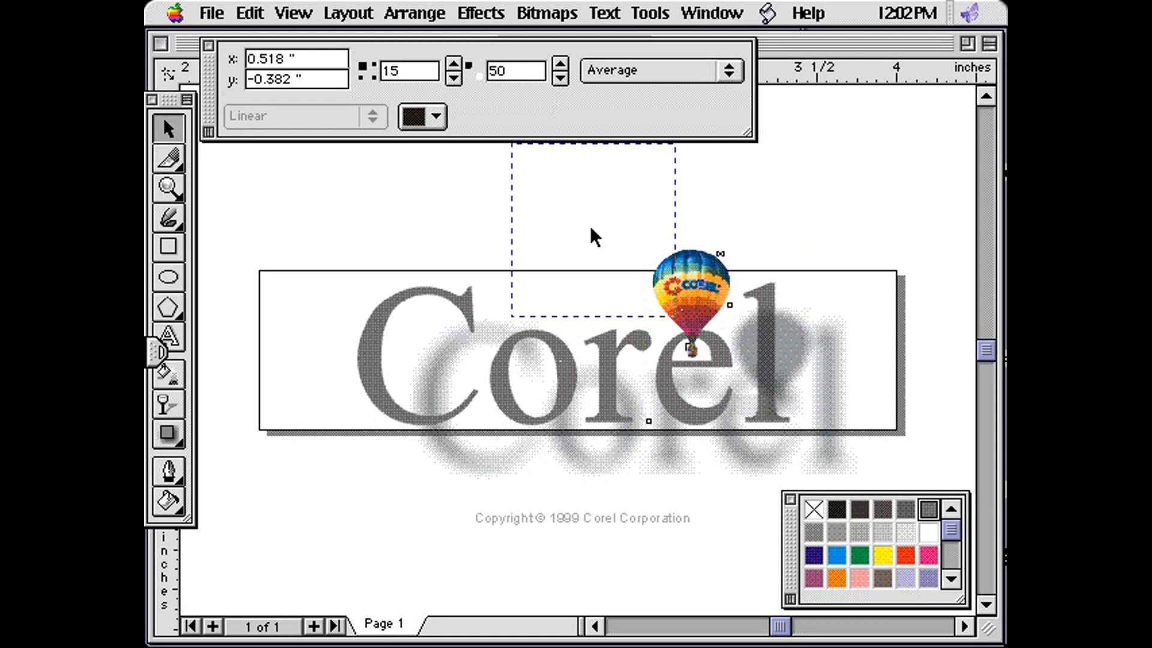
# - Nudge the shadowed balloon slightly lower over the Corel lettering
pyautogui.moveTo(691, 309); pyautogui.dragTo(533, 213)
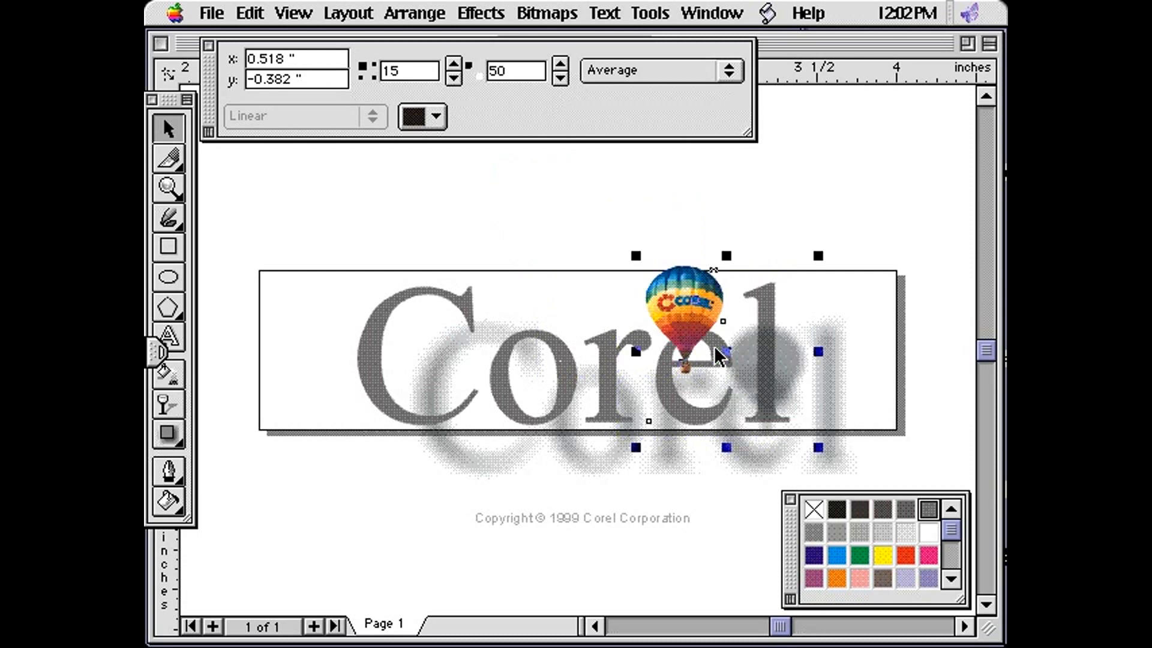
pyautogui.moveTo(525, 339)
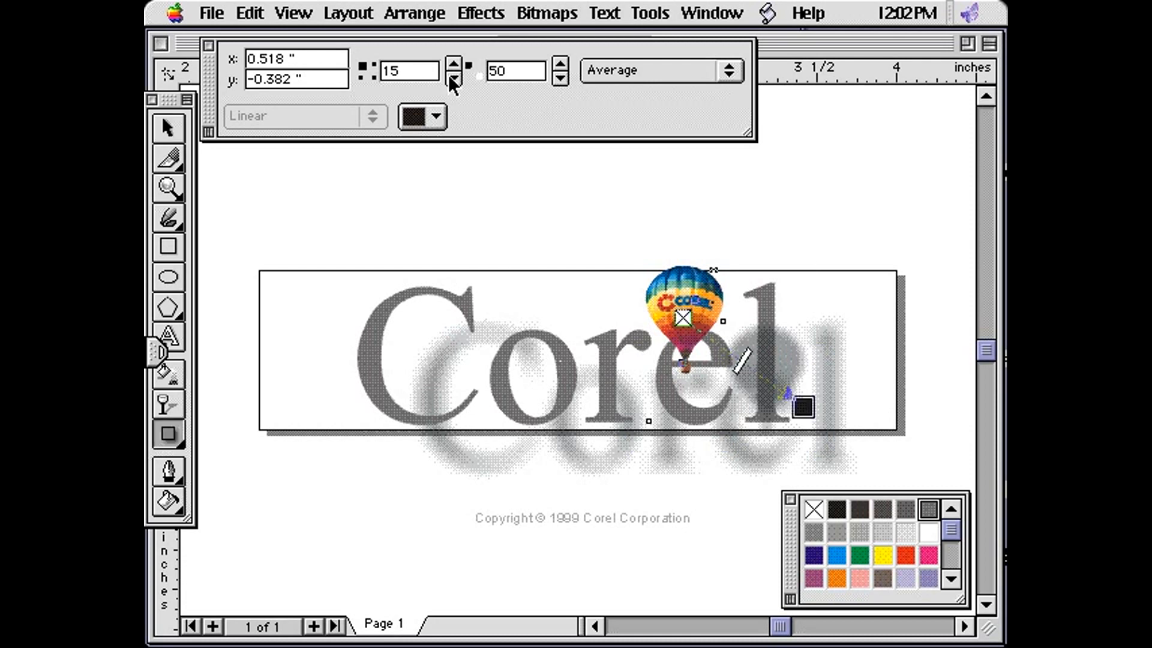
pyautogui.moveTo(454, 77)
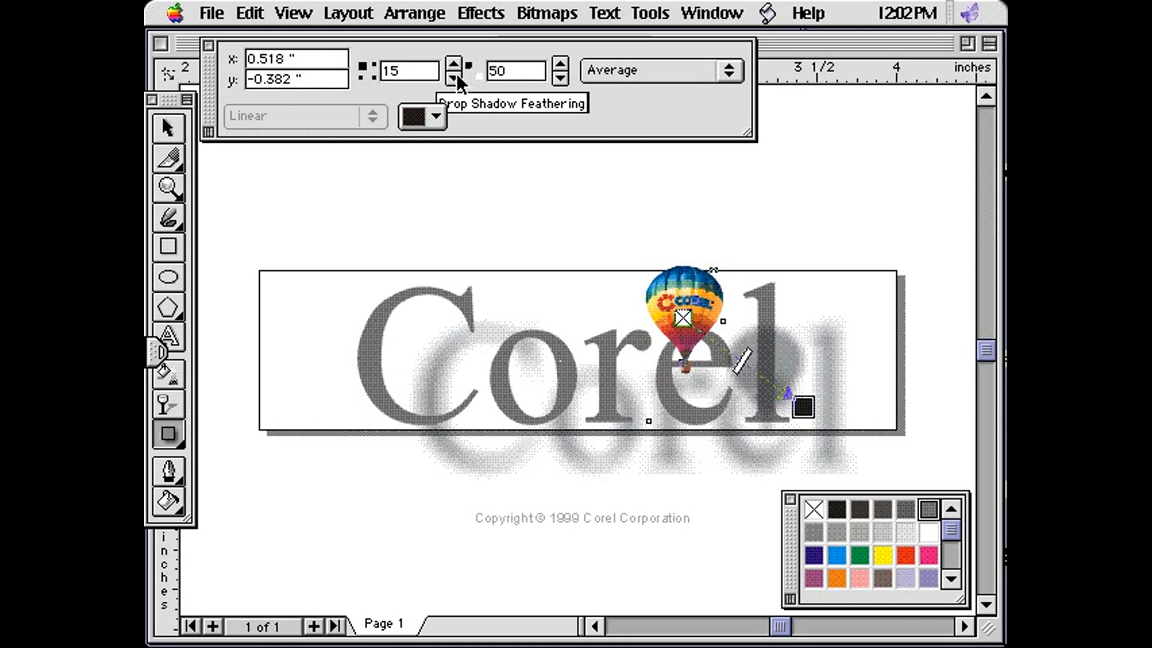
pyautogui.moveTo(632, 93)
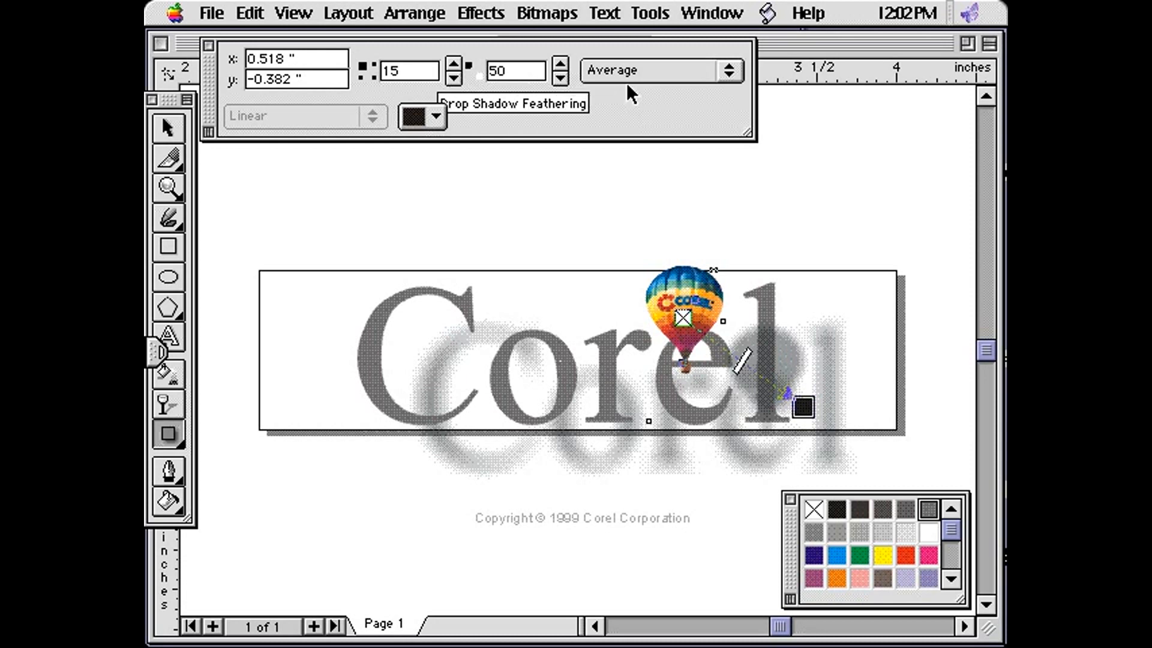
pyautogui.moveTo(655, 75)
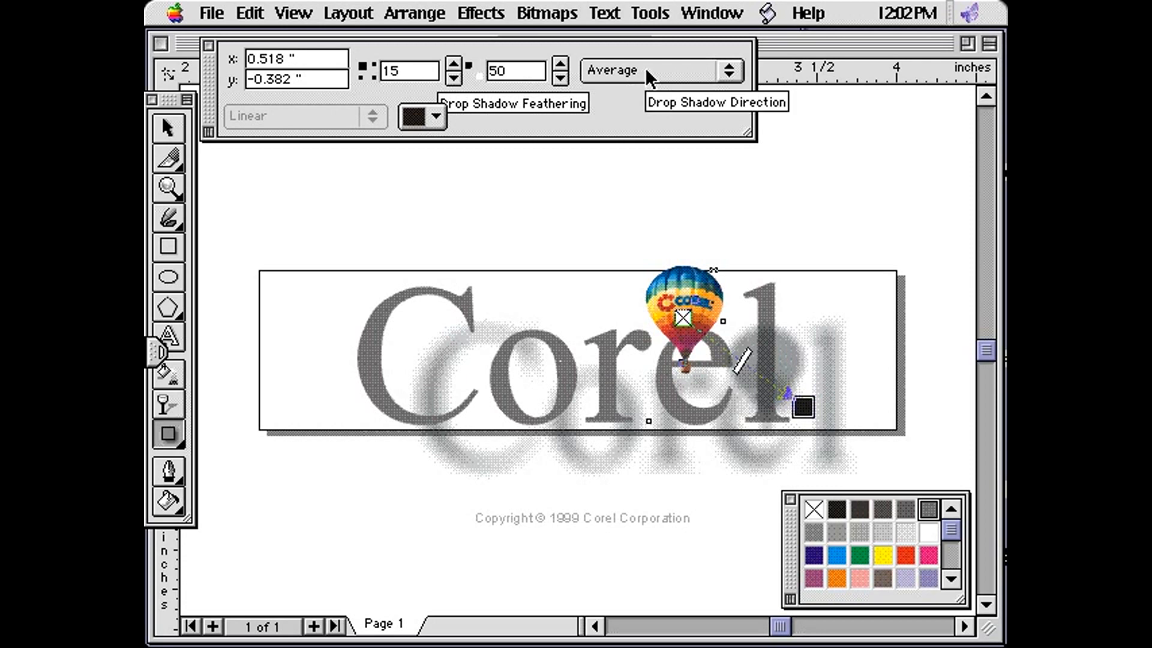
pyautogui.moveTo(467, 115)
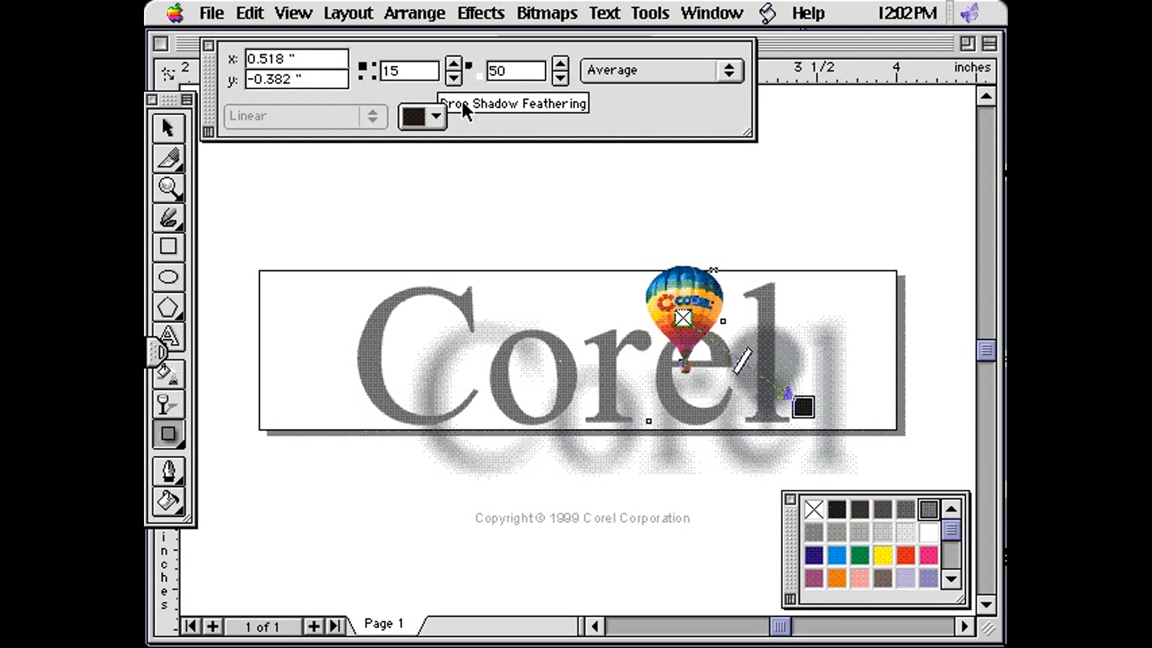
pyautogui.moveTo(440, 123)
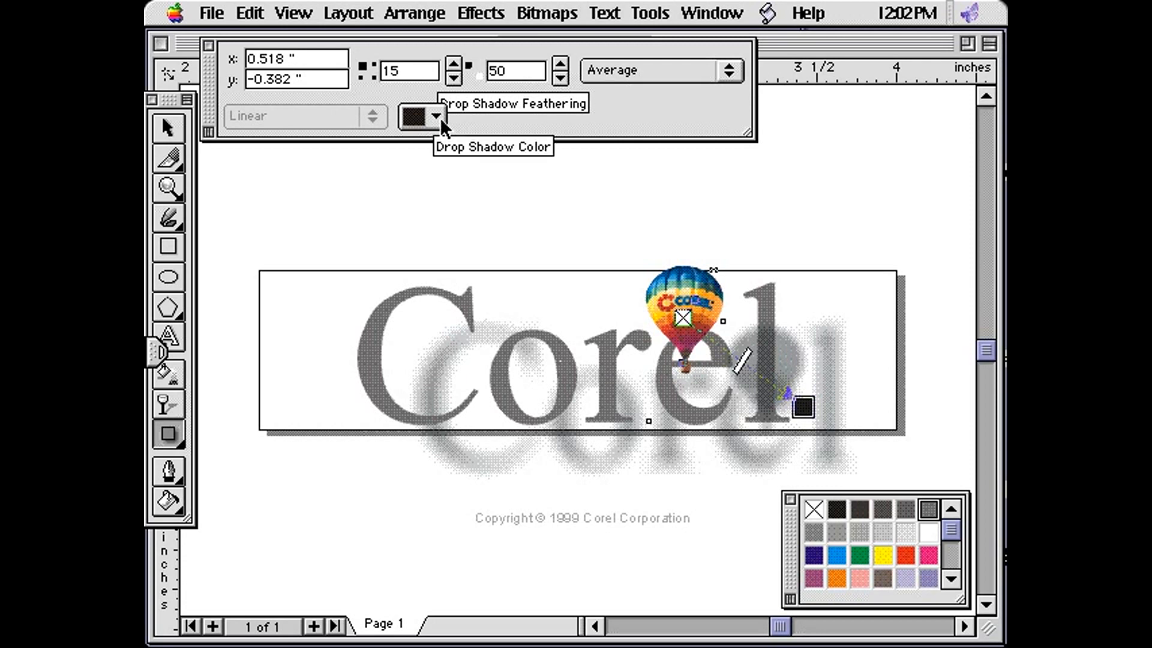